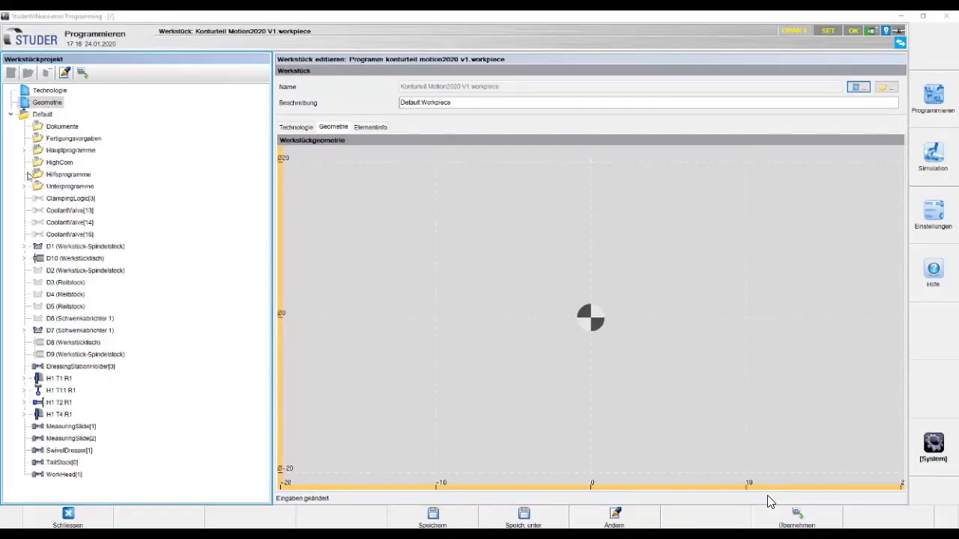
Expand the station nodes to list dressers and wheels, then open the workpiece geometry for editing.
click(24, 246)
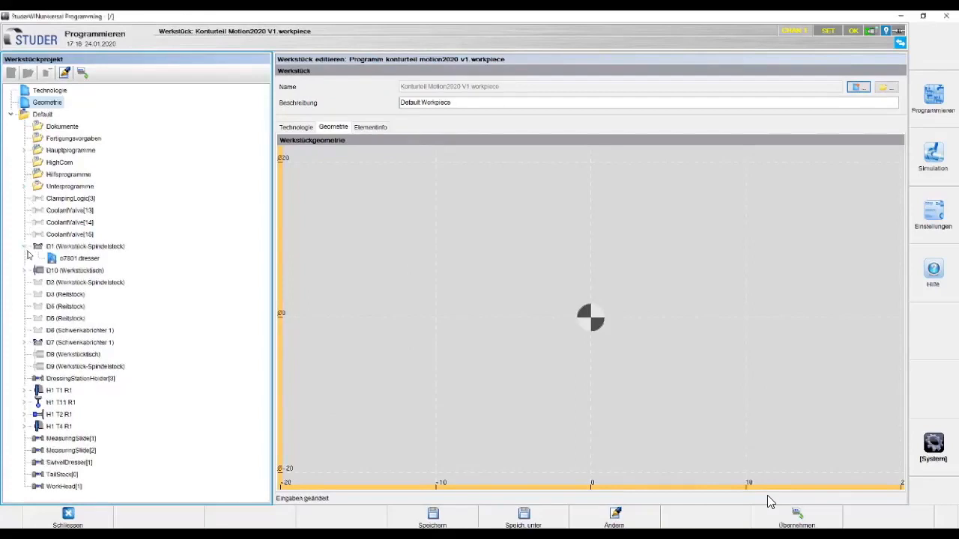
click(27, 270)
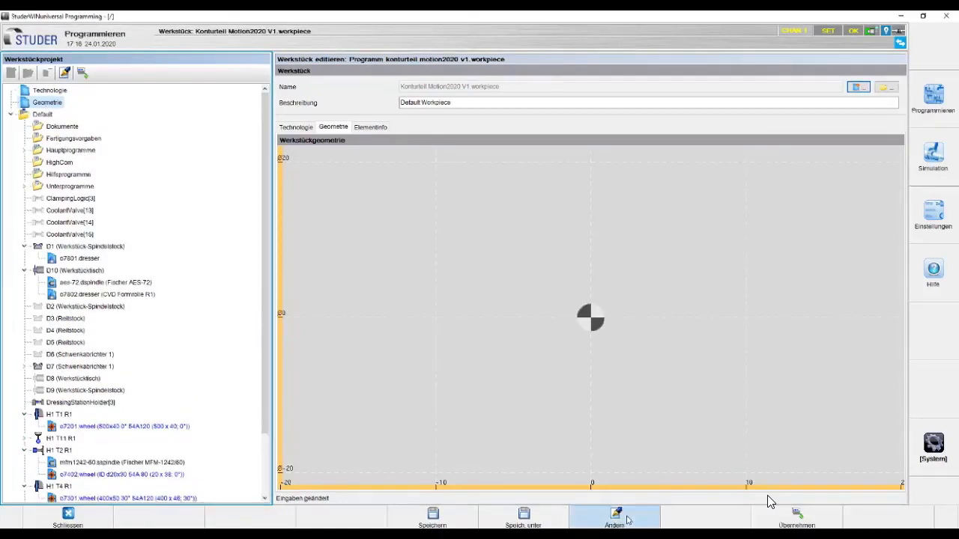
click(614, 517)
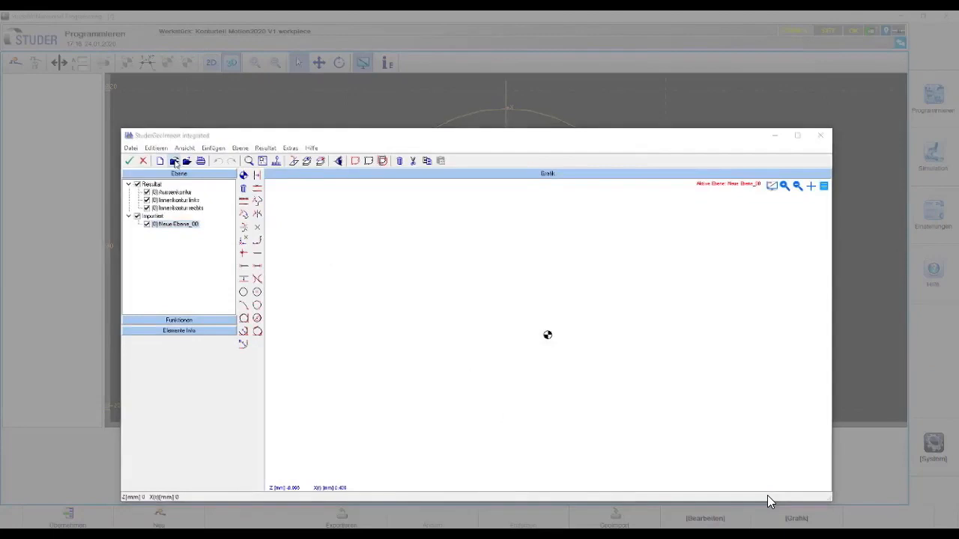
Import the Kontur MotionMeeting2020 DXF using its Aussenkontur layer as the part contour.
click(174, 160)
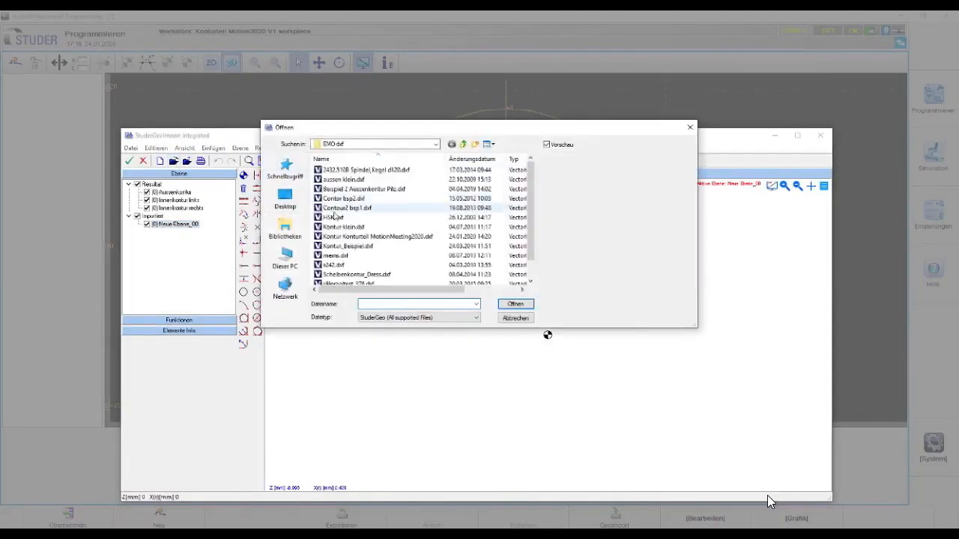
click(333, 218)
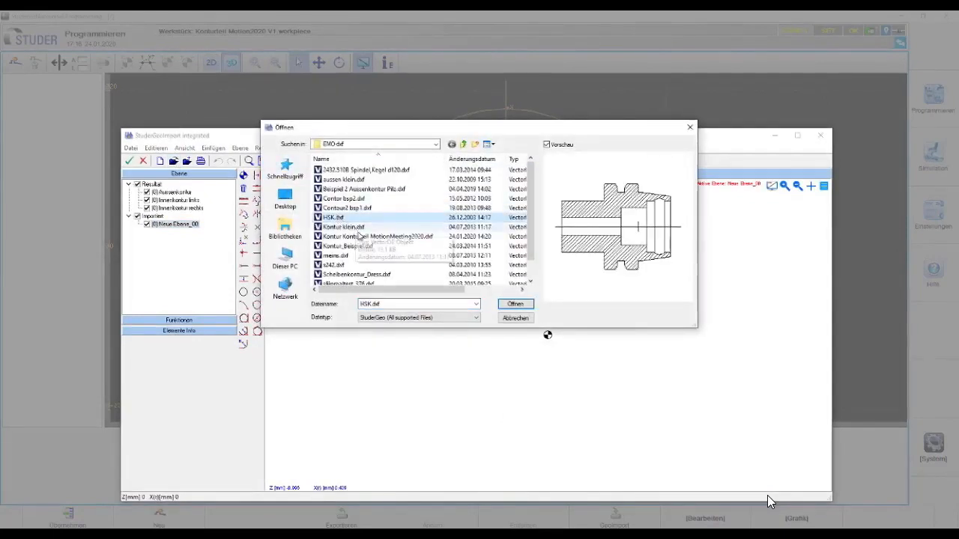
click(377, 237)
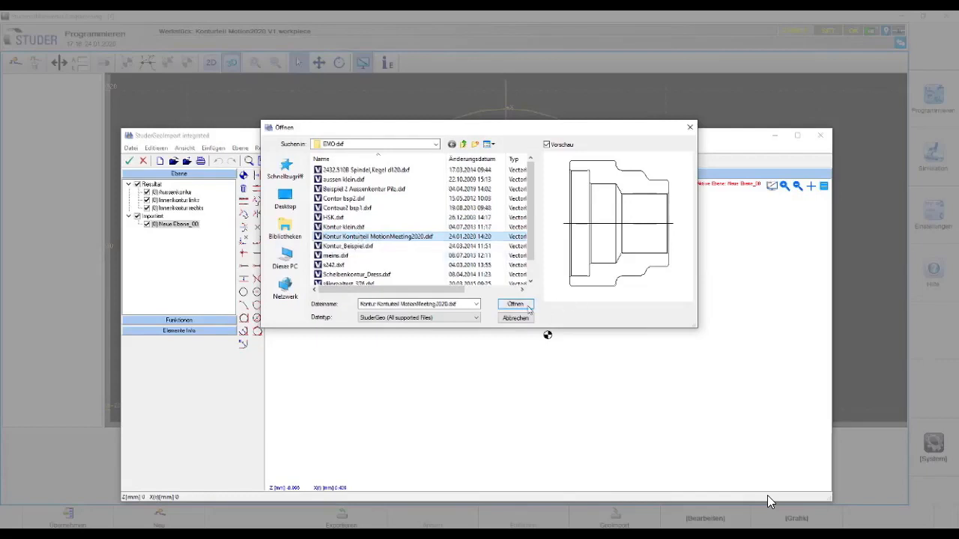
click(516, 304)
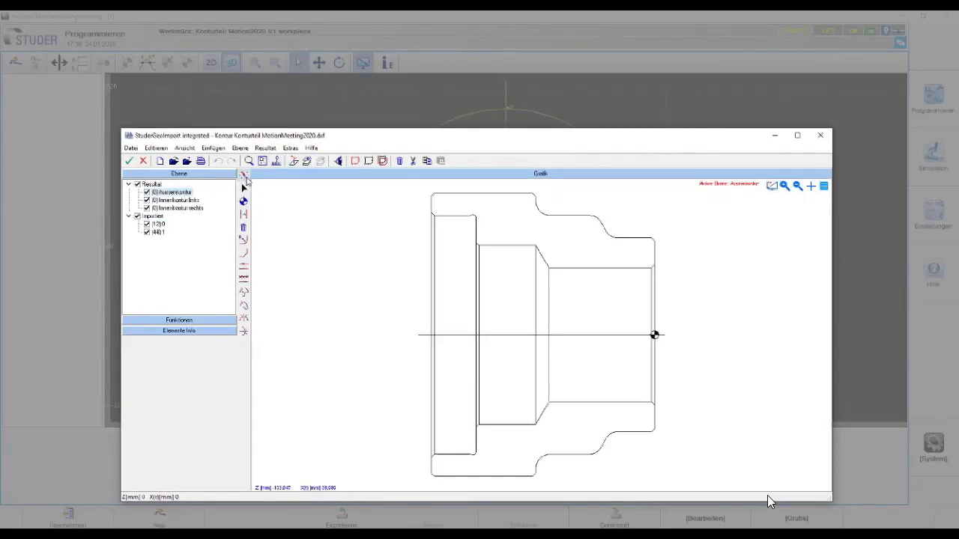
click(243, 175)
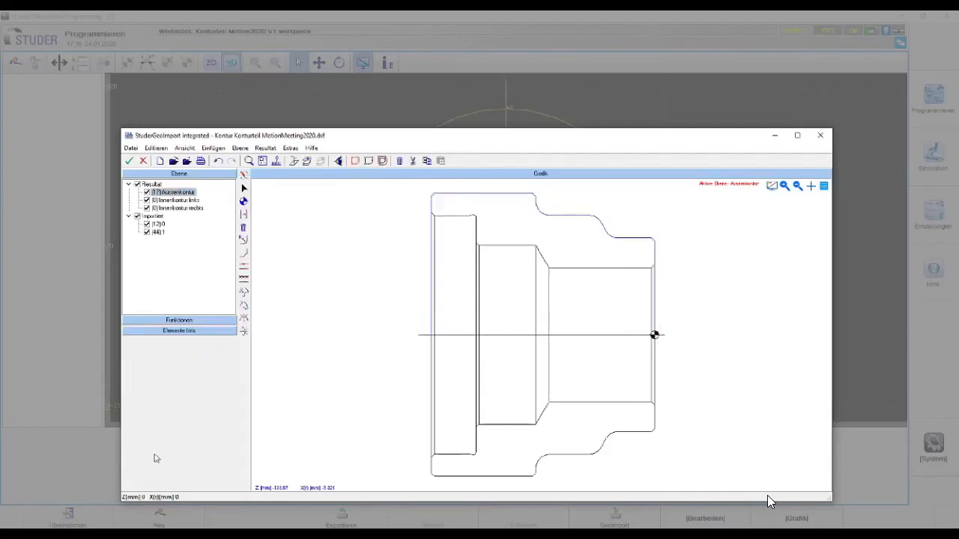
click(178, 208)
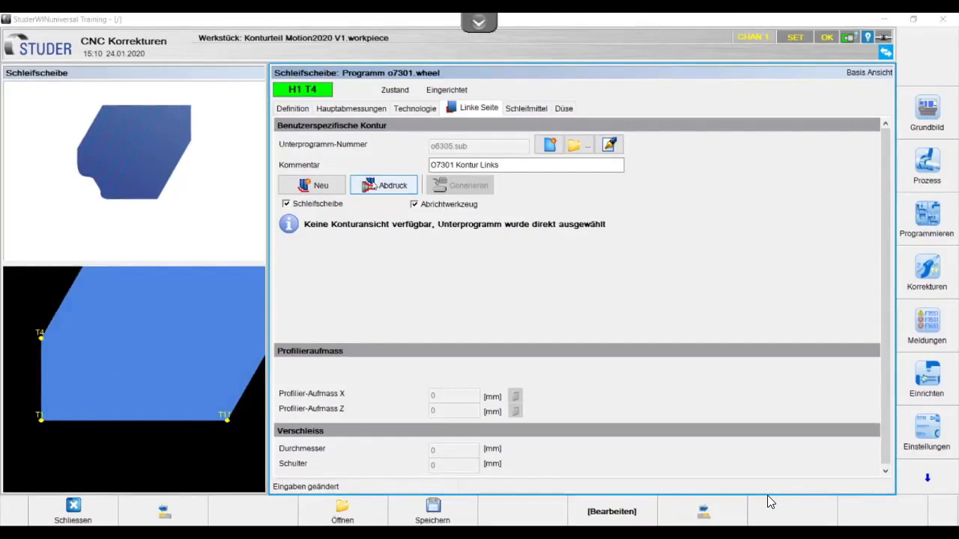
Cut wheel o7301's left-side profile from the workpiece imprint and confirm the dressing subprogram settings.
click(384, 186)
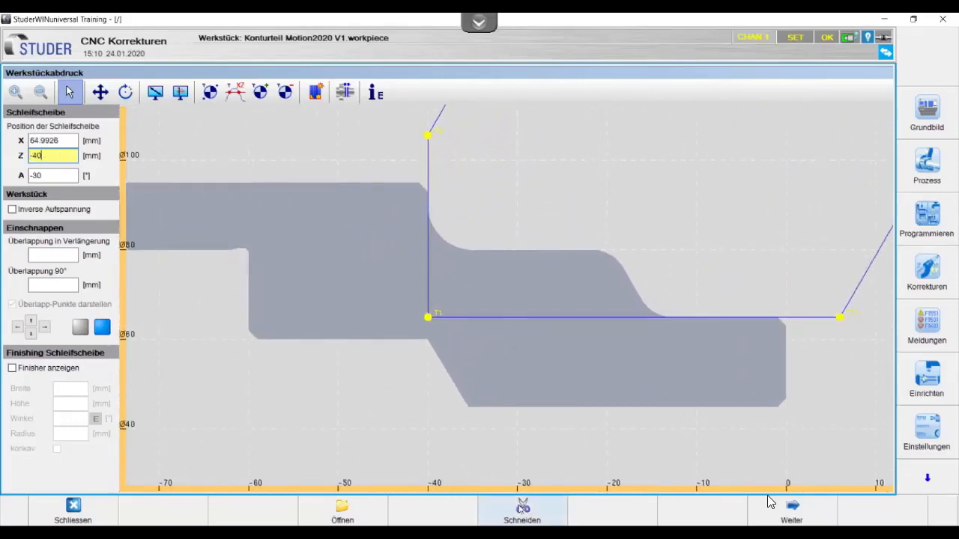
click(522, 511)
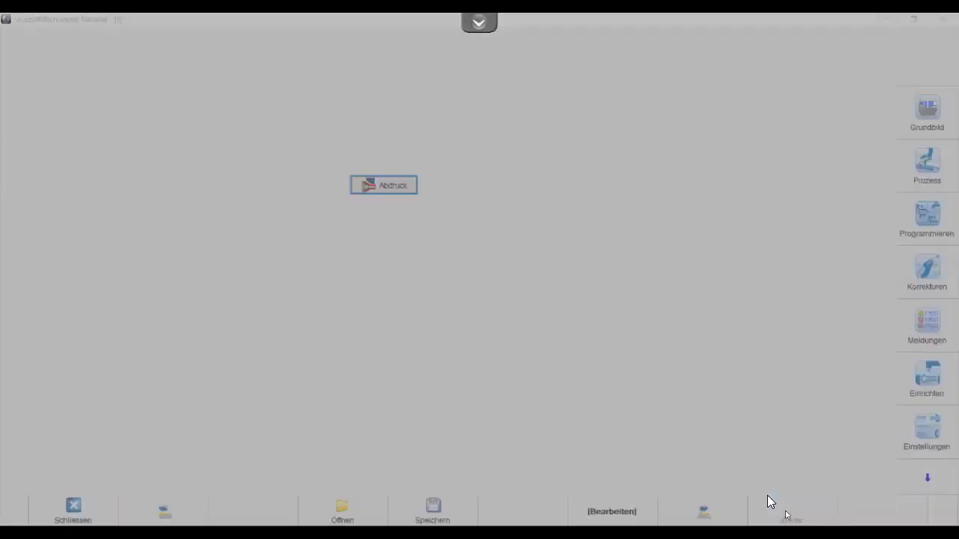
click(383, 186)
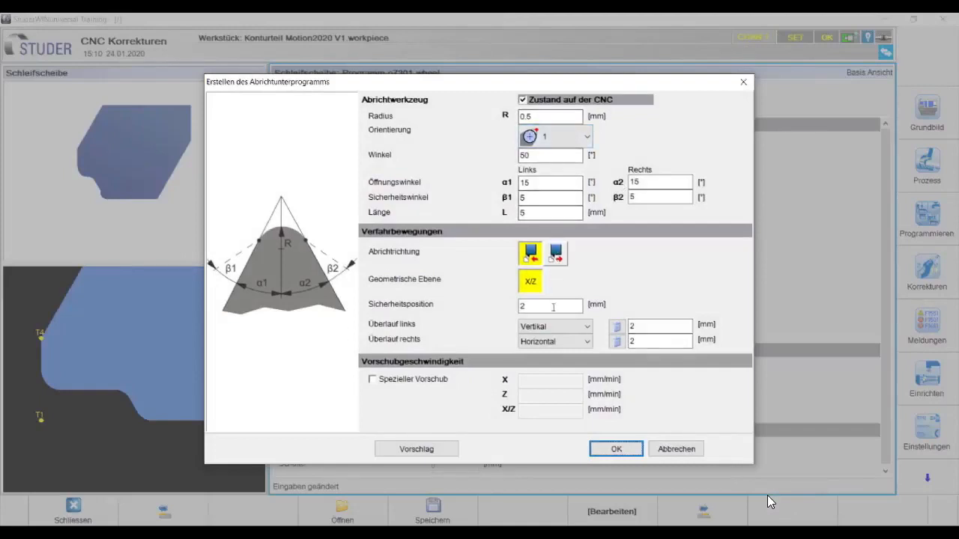
click(616, 450)
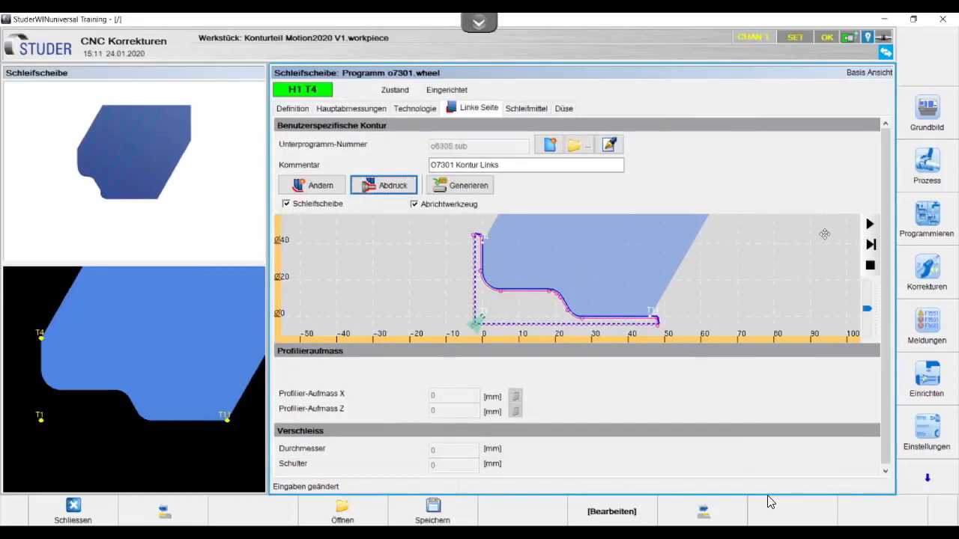
mouse_move(869, 225)
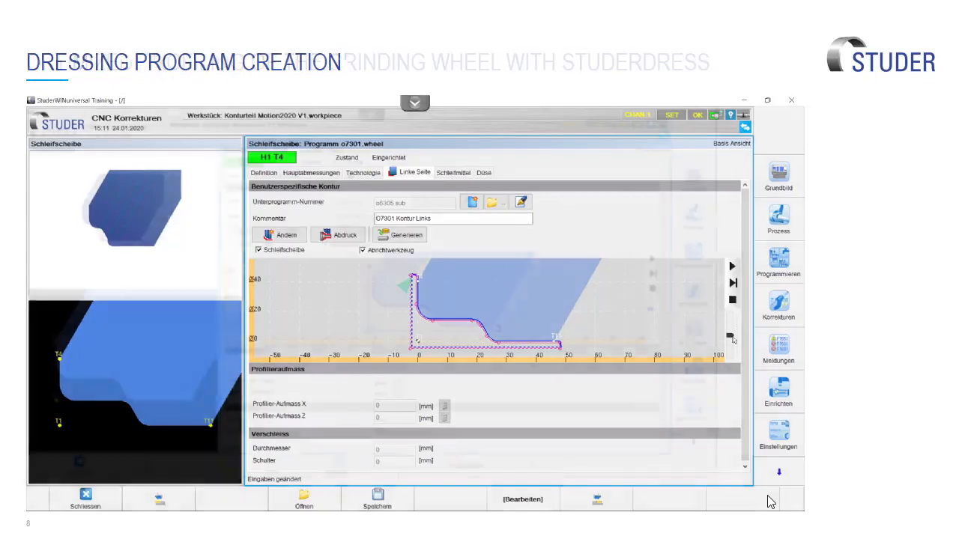
Set wheel profiling to reprofile with StuderDress and launch StuderDress on the wheel contour.
key(right)
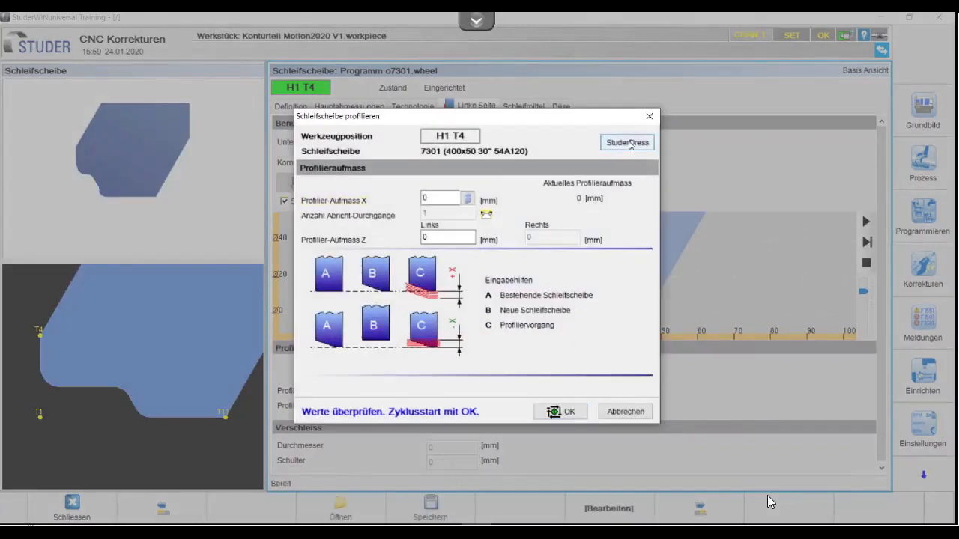
click(626, 142)
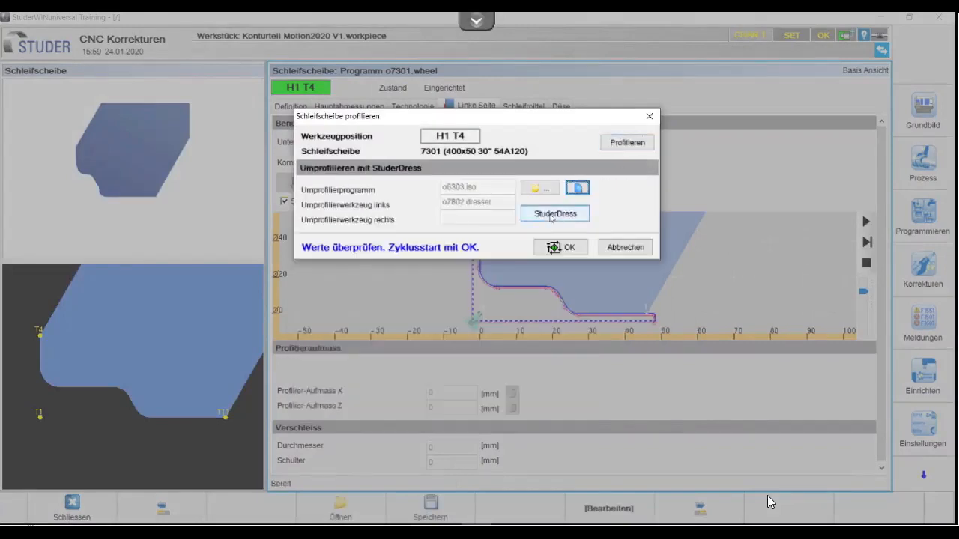
click(554, 213)
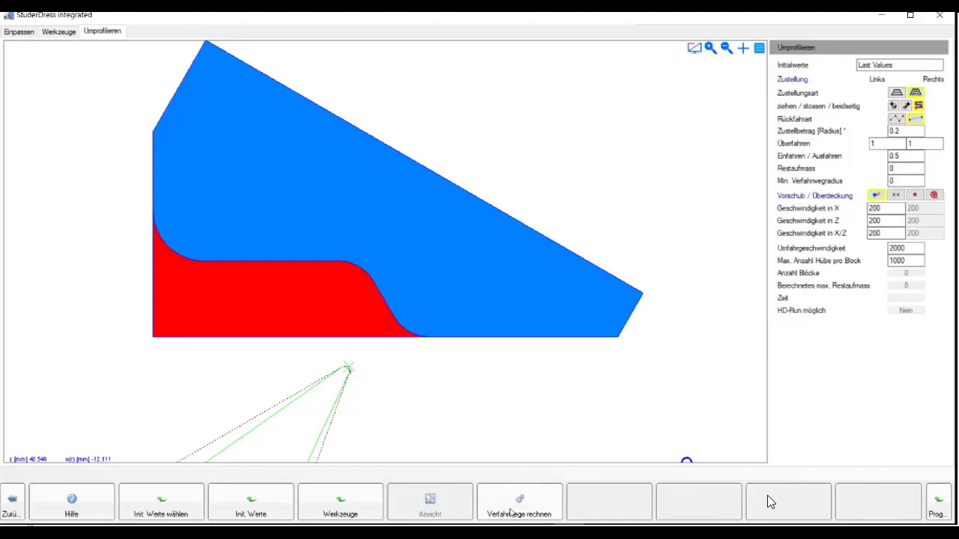
Finish the StuderDress reprofiling and return to program o0075 in StuderWIN.
click(519, 502)
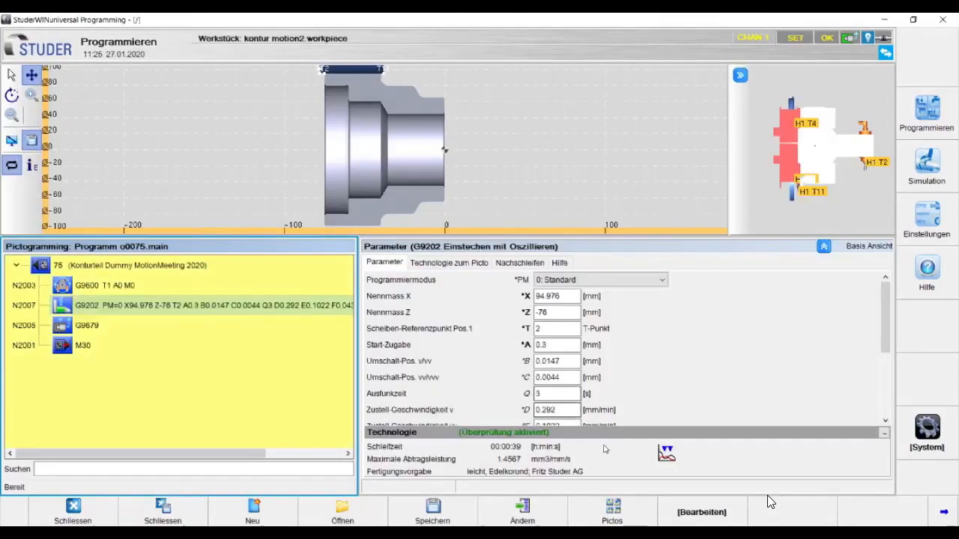
Add a G9210 contour cycle to program o0075 and open its contour in StuderContourBasic.
click(612, 512)
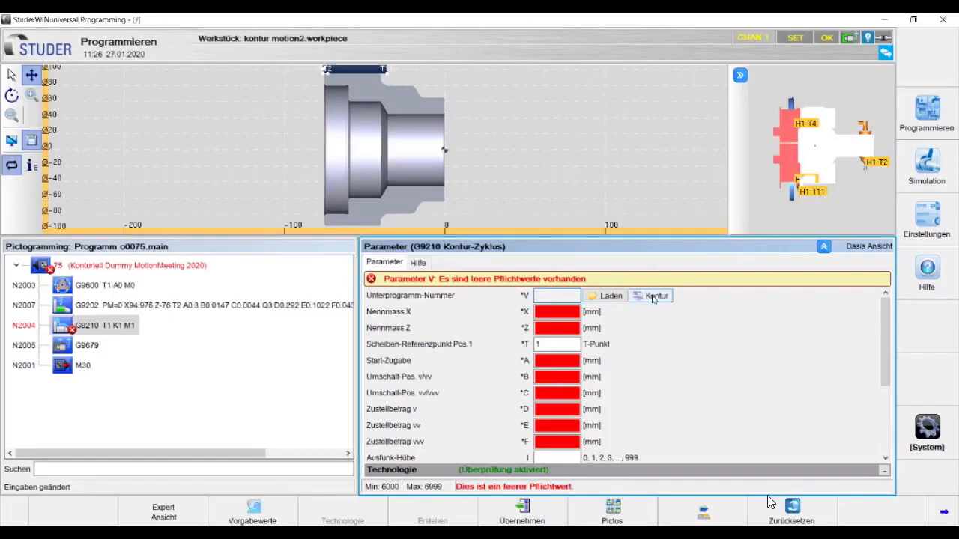
click(656, 295)
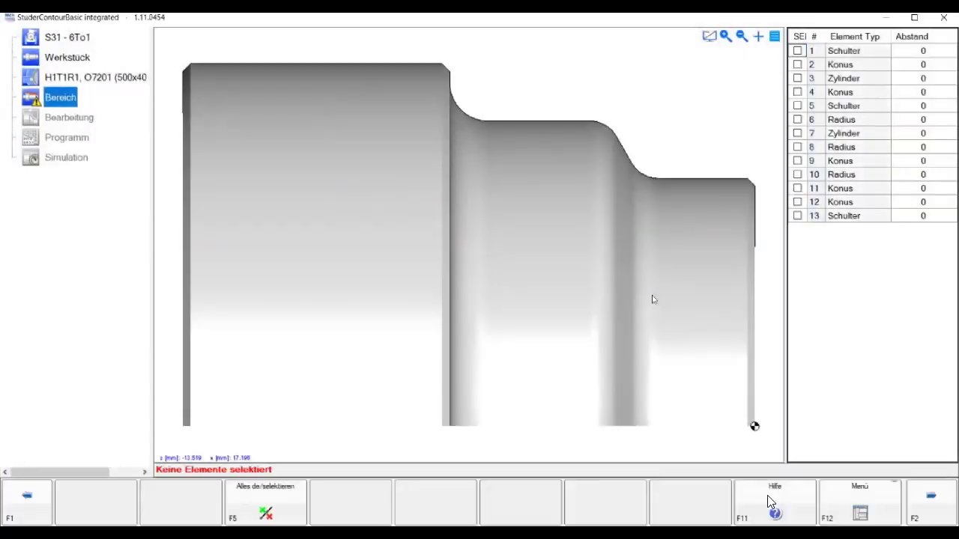
mouse_move(451, 166)
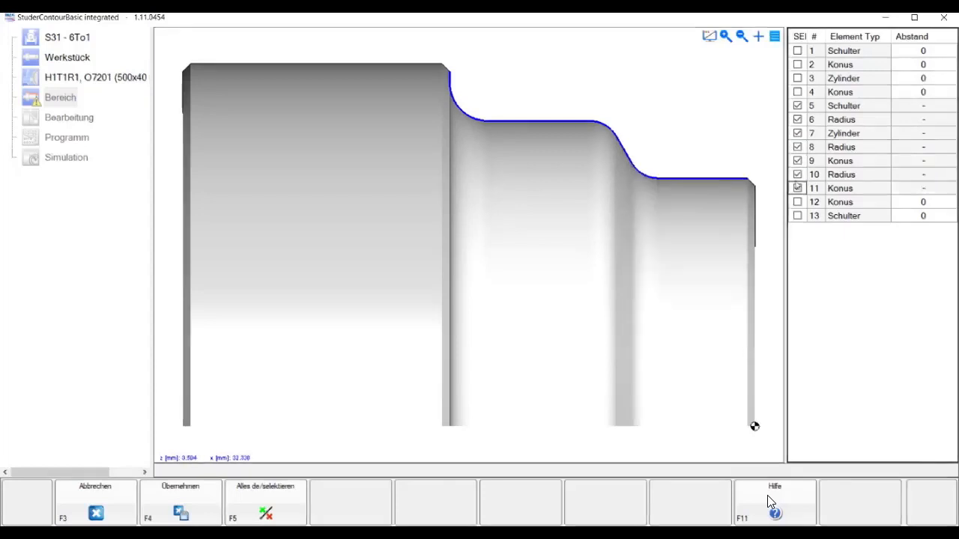
Accept contour elements 5–11 as the grinding area and generate the G8210 cycle program.
click(797, 189)
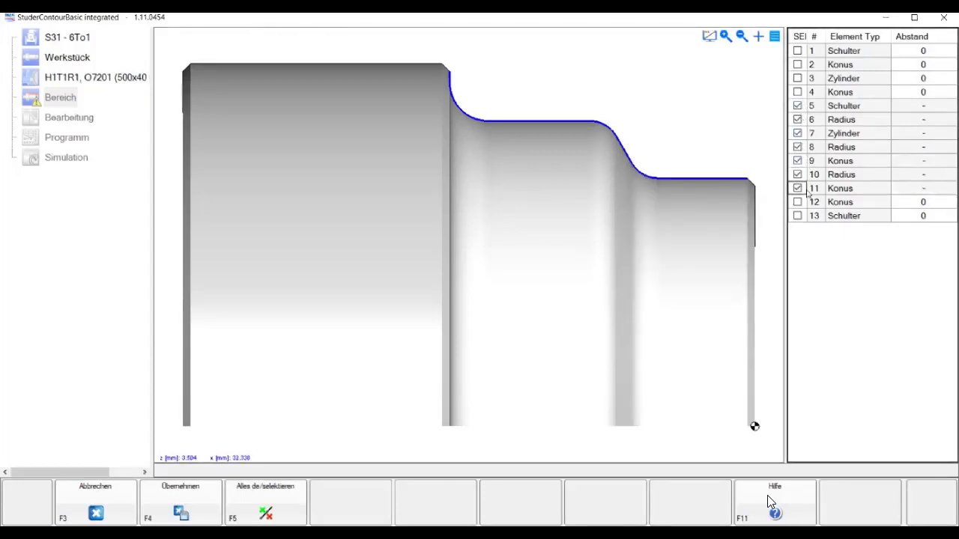
click(179, 502)
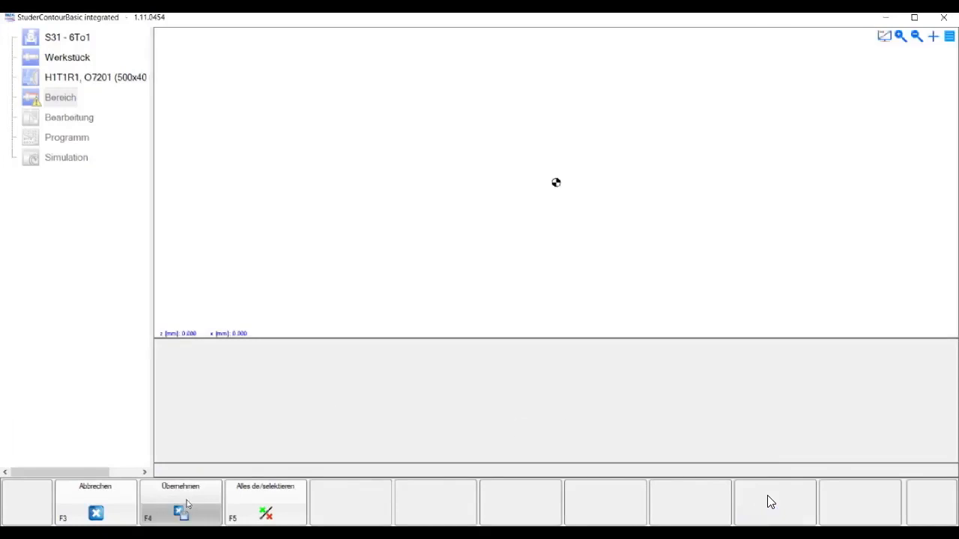
click(179, 502)
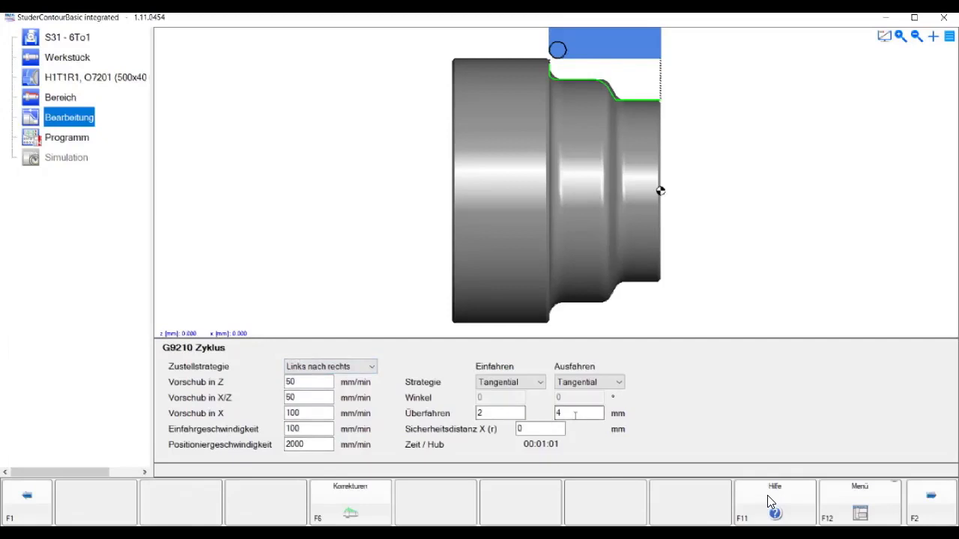
mouse_move(761, 432)
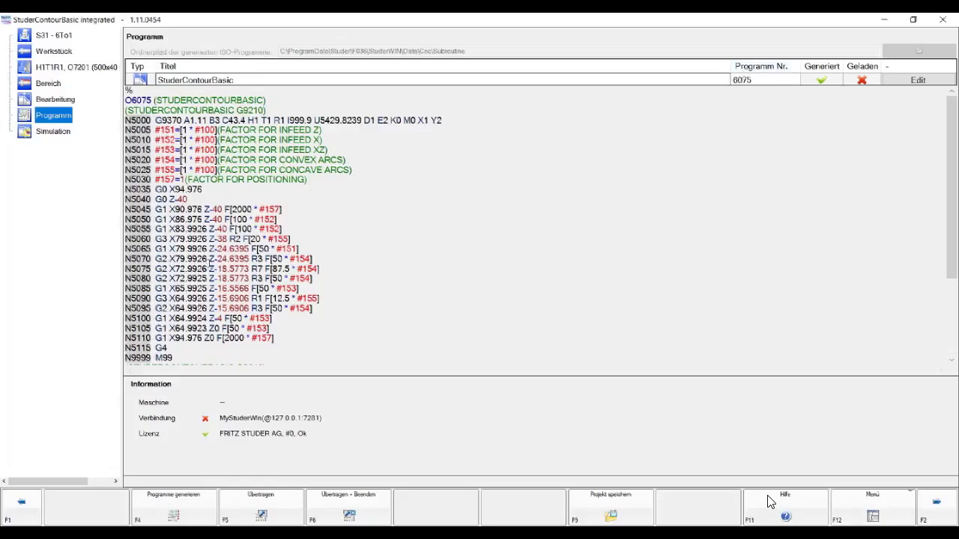
Run the formed-wheel grinding simulation, adjusting the speed override, then close it back to the G9210 parameters.
click(52, 132)
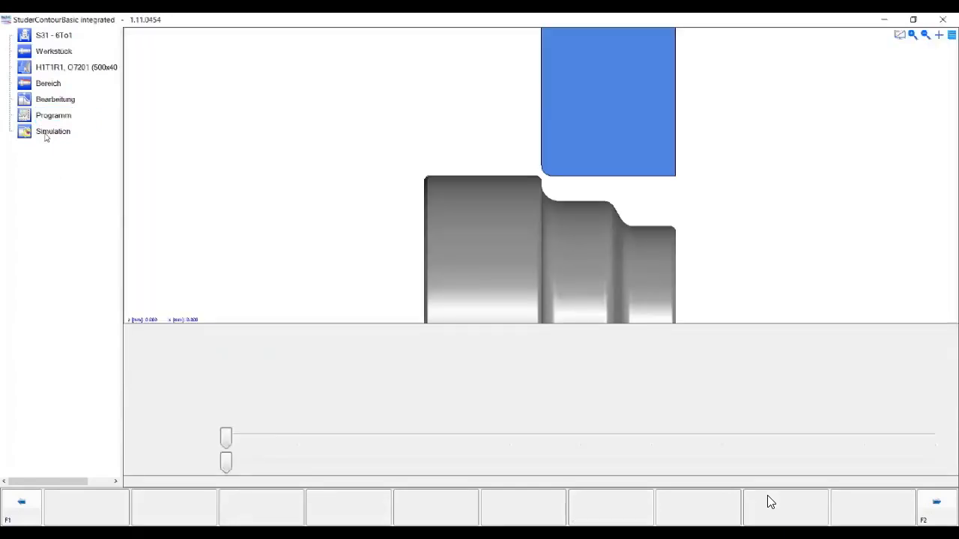
click(53, 132)
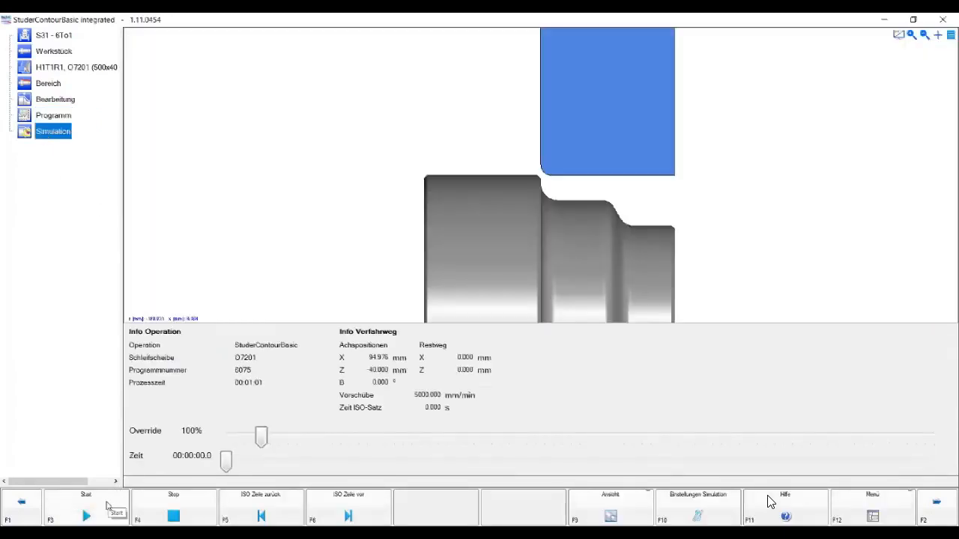
click(85, 516)
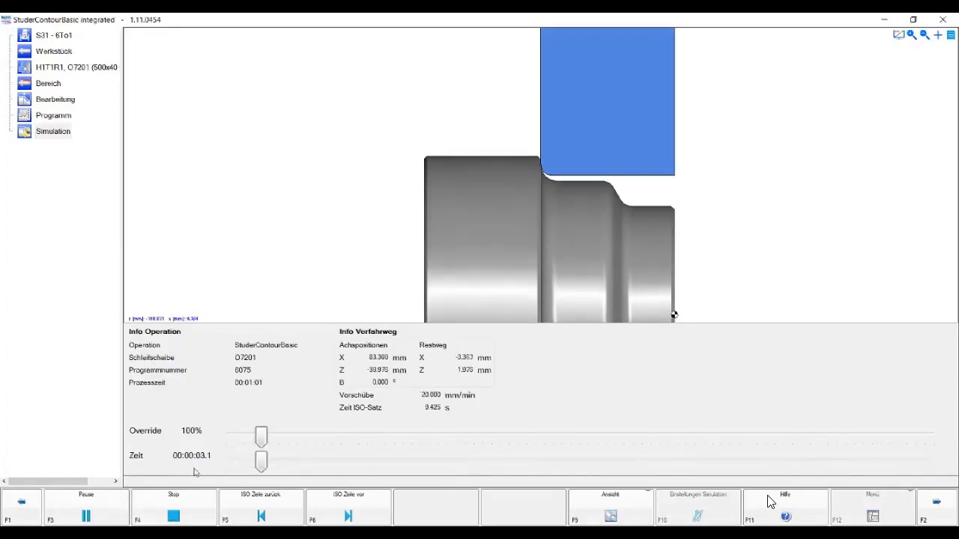
drag(260, 438, 367, 437)
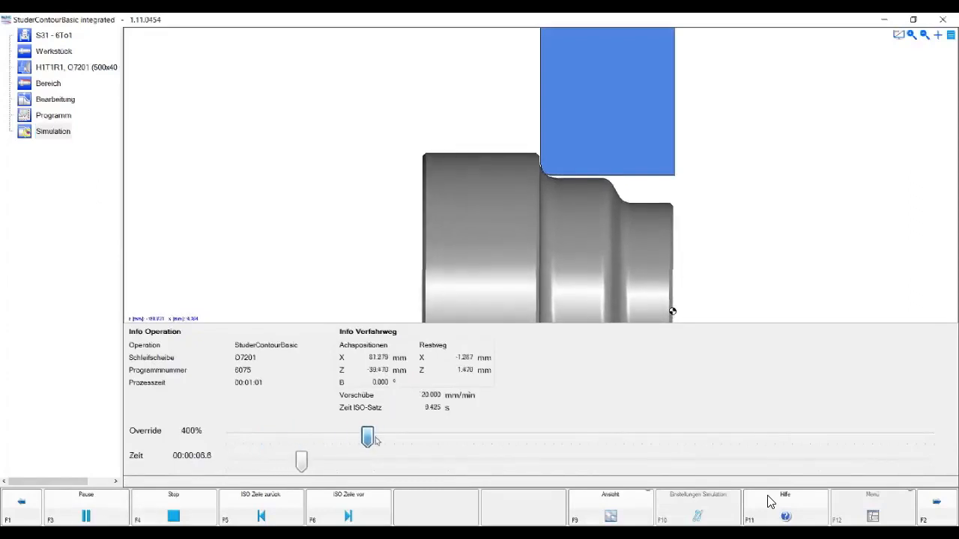
drag(367, 437, 413, 437)
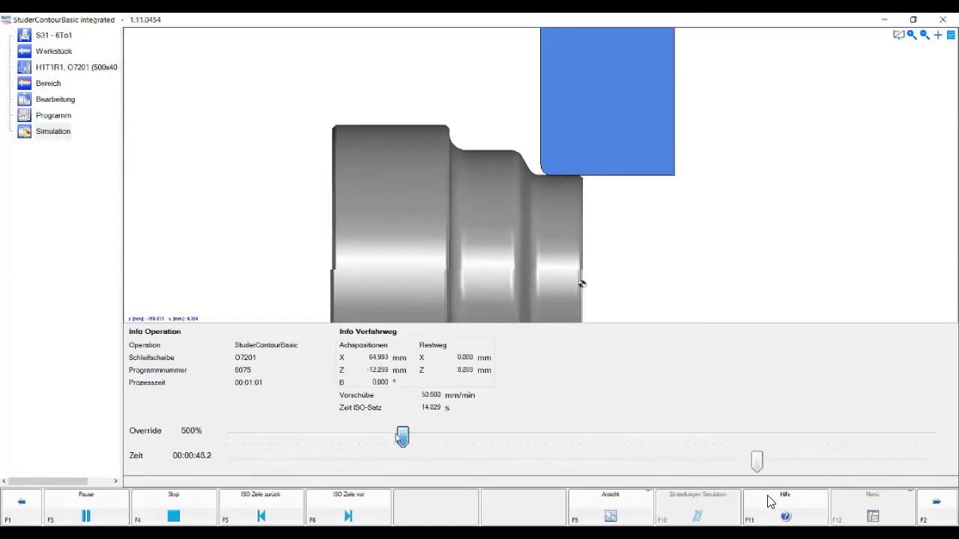
drag(402, 438, 340, 437)
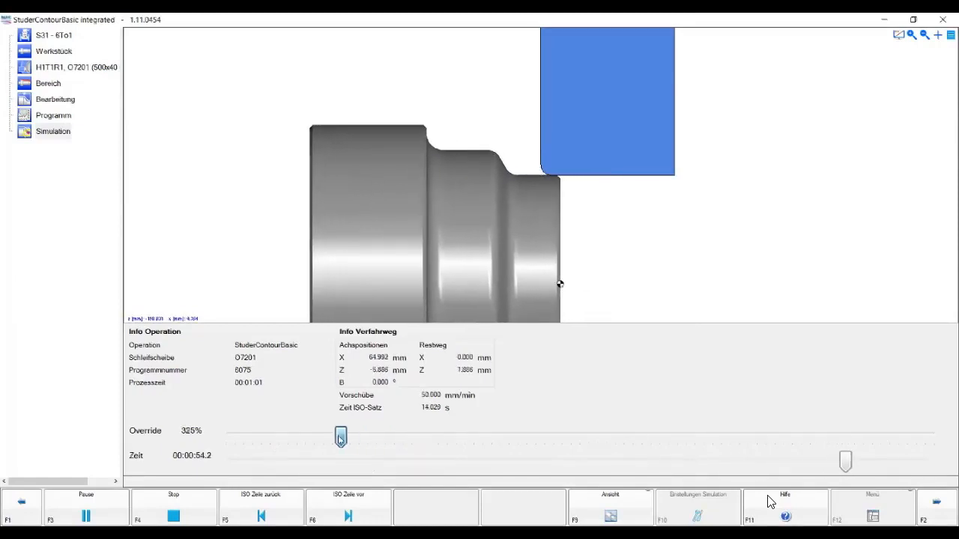
drag(340, 436, 296, 436)
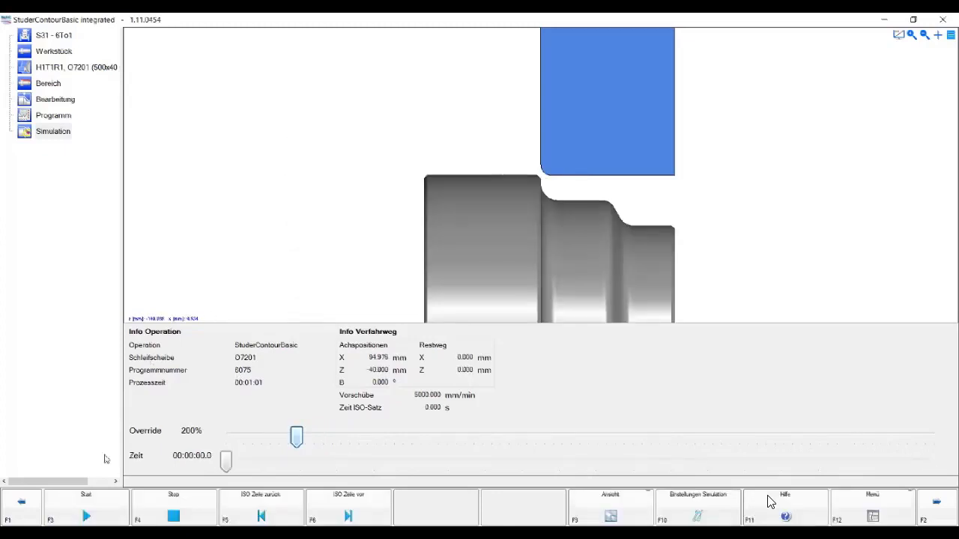
click(54, 115)
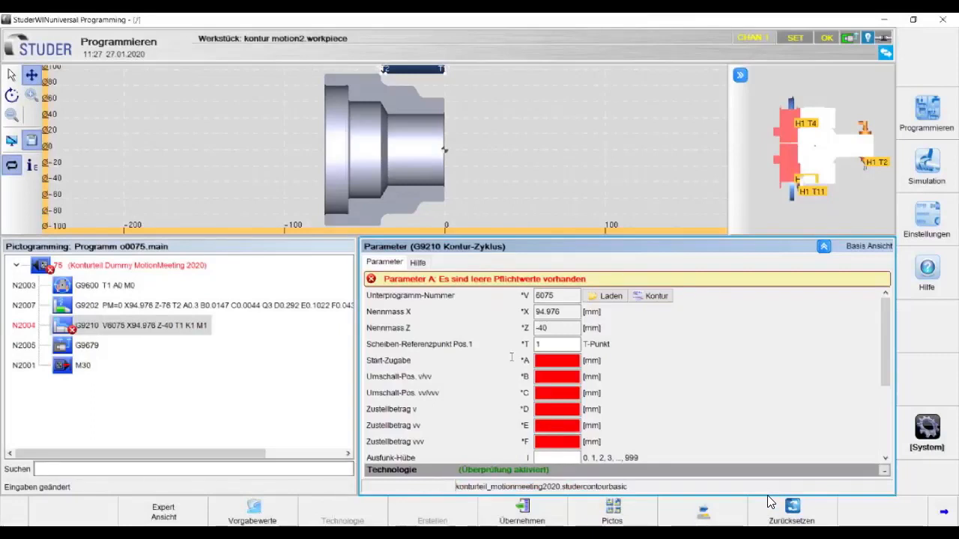
Set Start-Zugabe to 0.3 and fill the remaining cycle values from the Standard-Bearbeitung defaults.
click(557, 360)
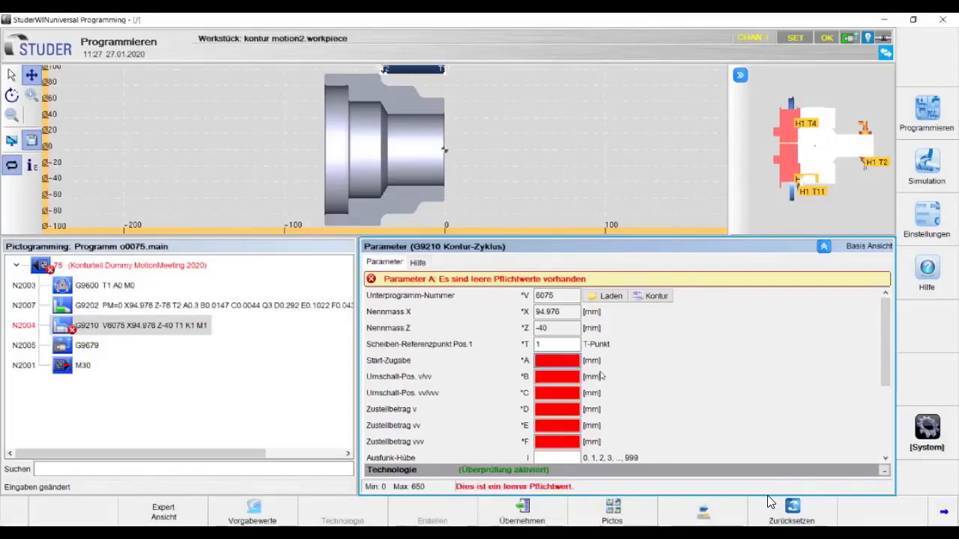
text(0.3)
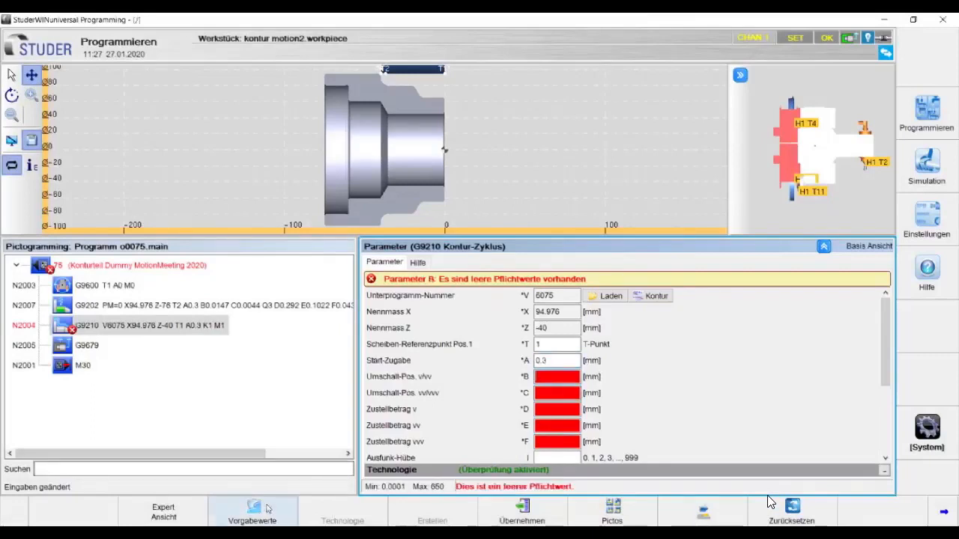
click(252, 512)
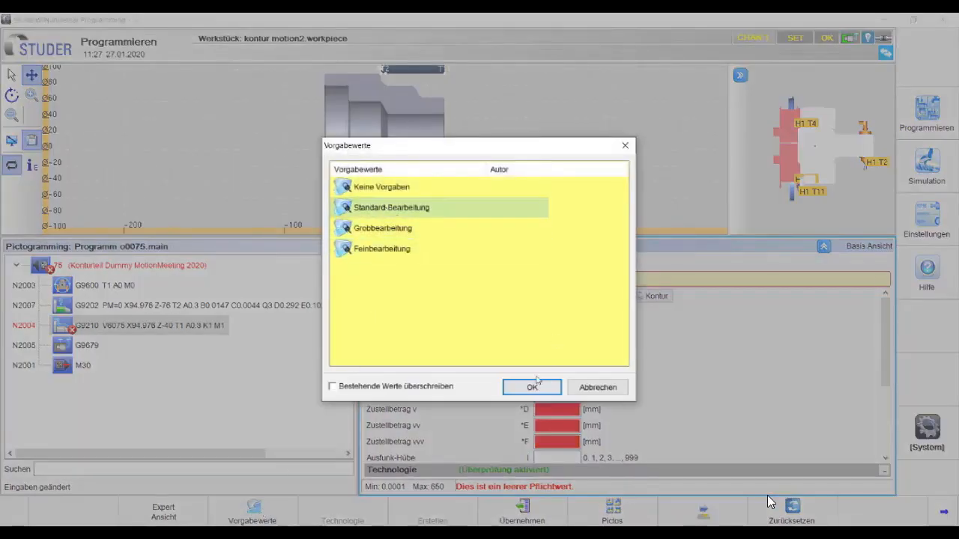
click(532, 386)
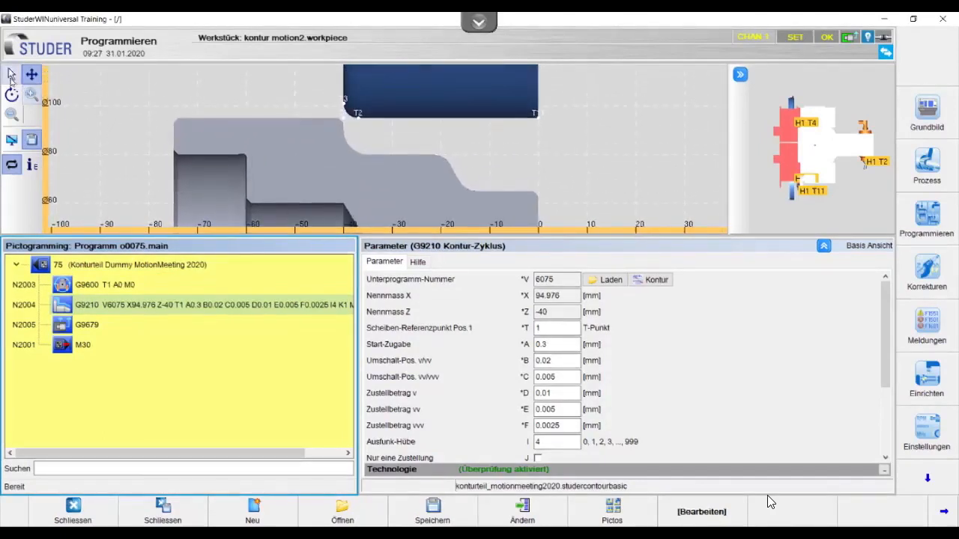
Insert an Einstechen mit Oszillieren (G9202) cycle from the Durchmesser-Bearbeitung pictos into program o0075.
click(12, 75)
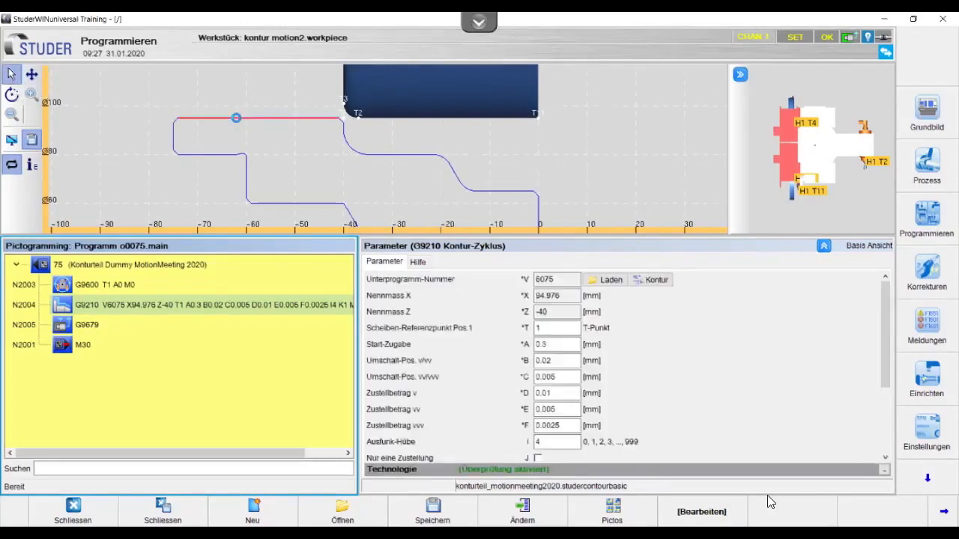
click(611, 512)
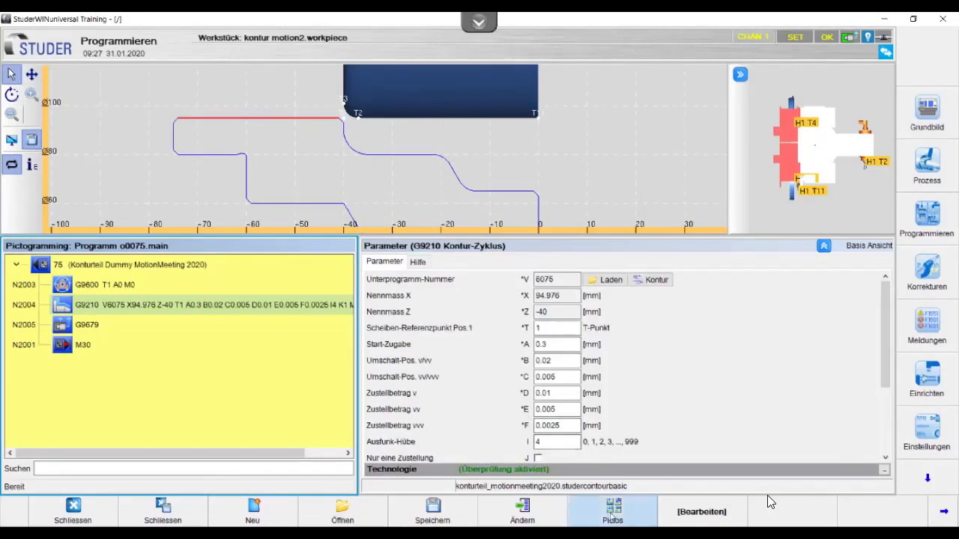
click(611, 513)
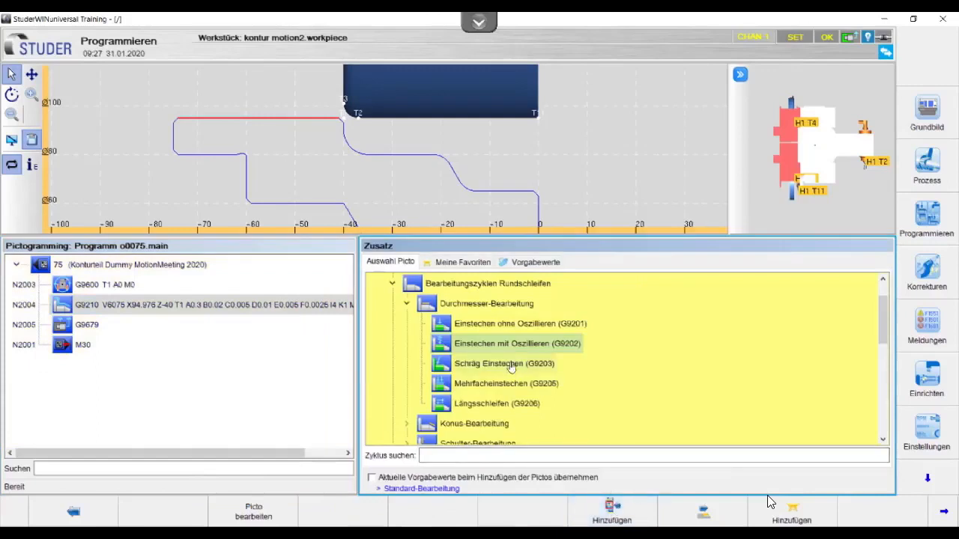
double_click(517, 343)
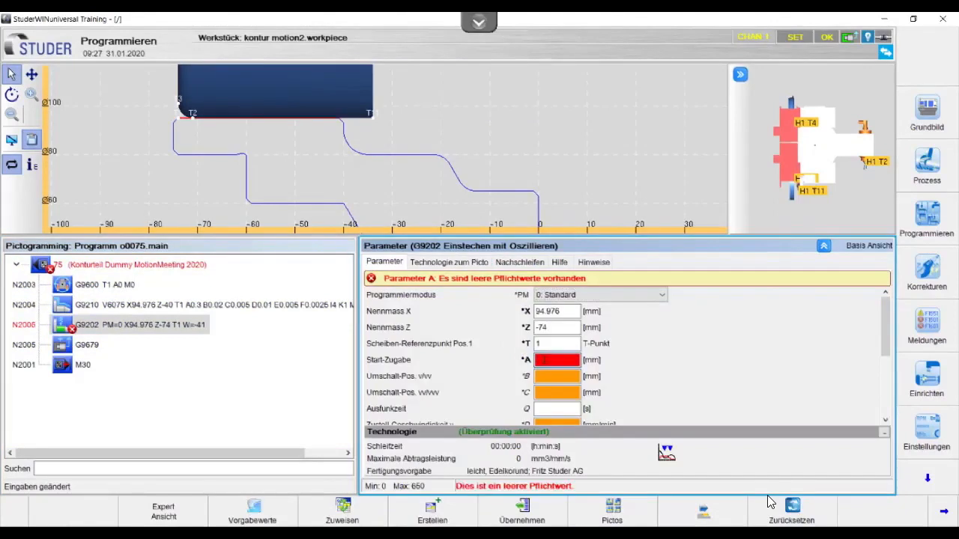
Enter a 0.3 starting allowance and a nominal Z dimension of -79 for the plunge cycle.
text(0.3)
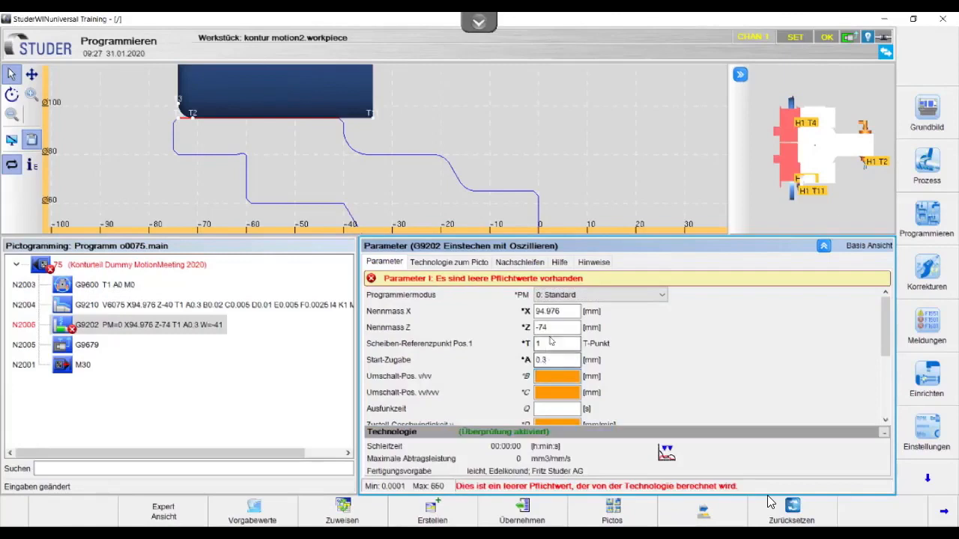
click(558, 327)
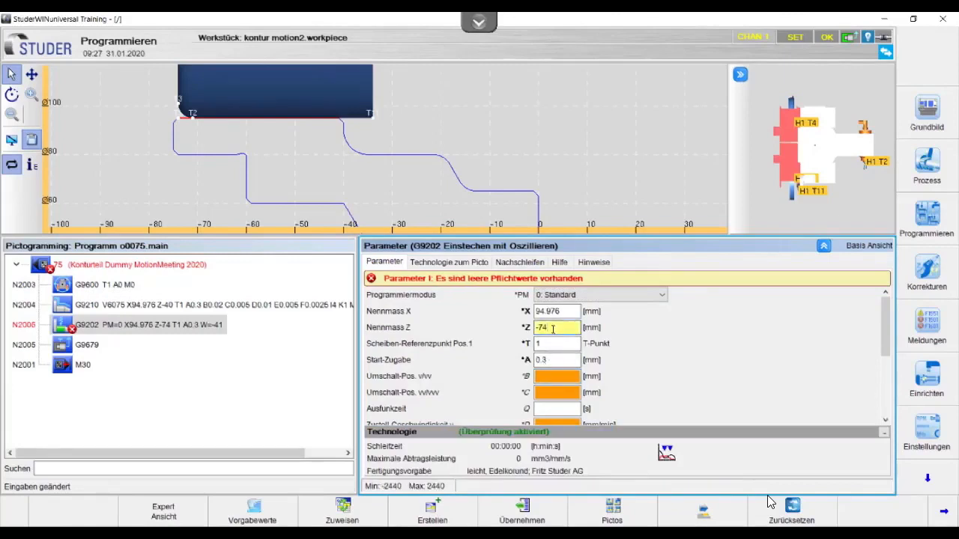
text(-79)
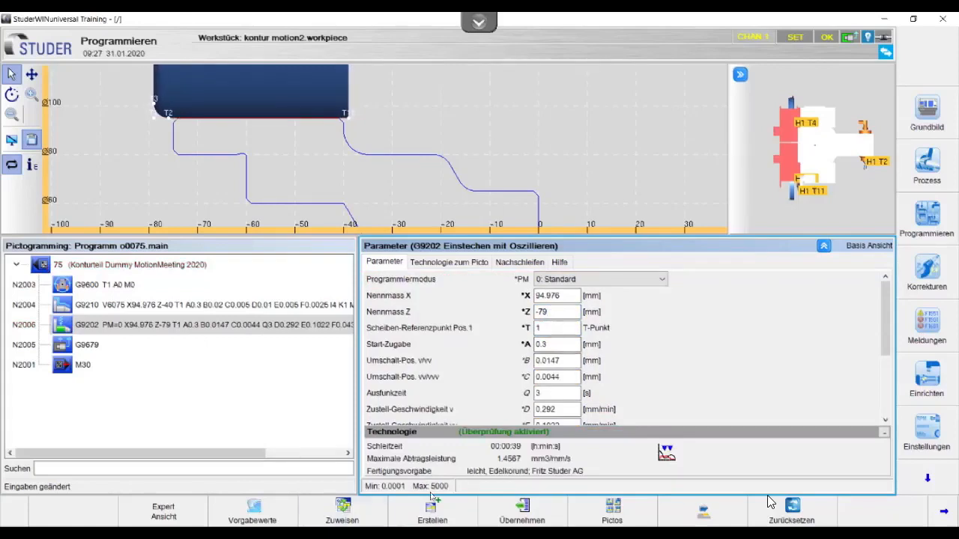
Assign normal-grinding technology with a 36% raised removal rate, giving maximum removal 1.981.
click(342, 512)
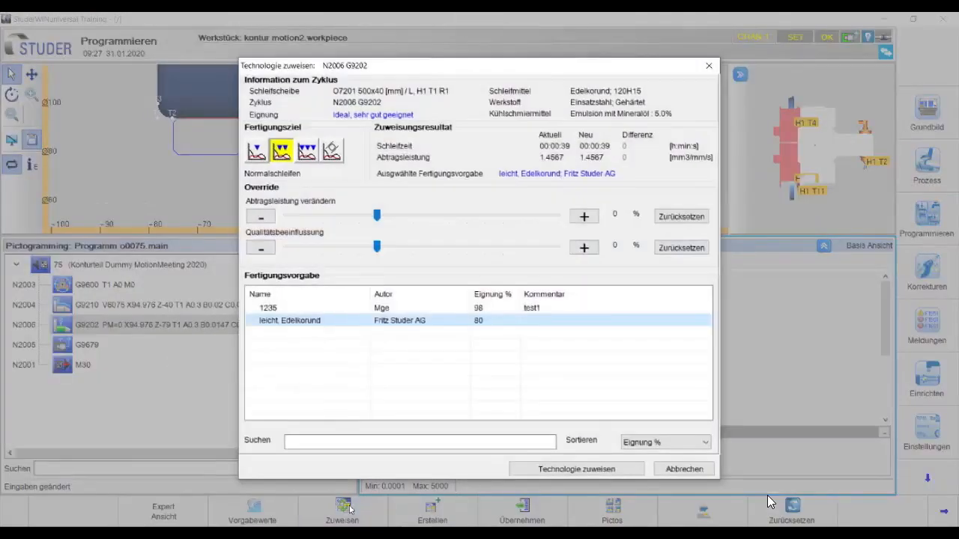
mouse_move(264, 171)
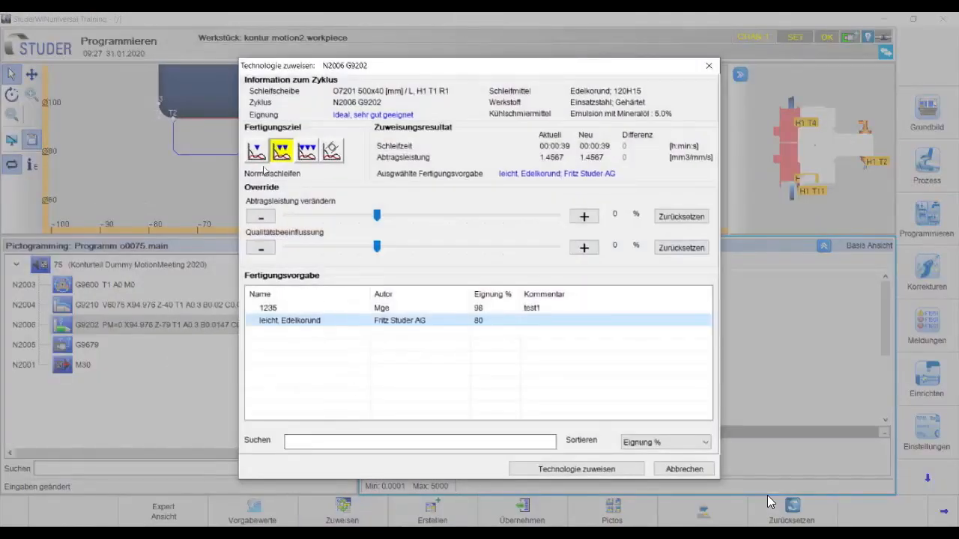
click(256, 150)
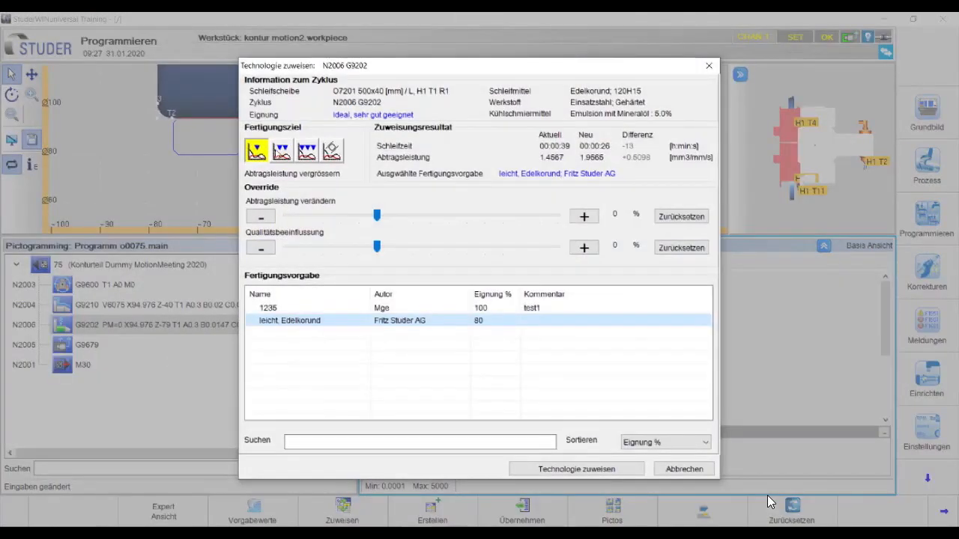
click(306, 150)
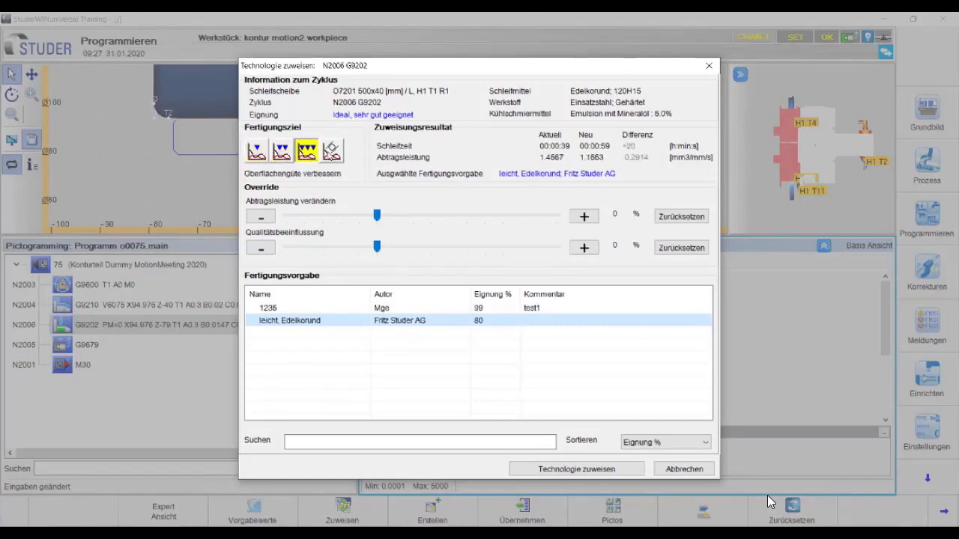
click(330, 150)
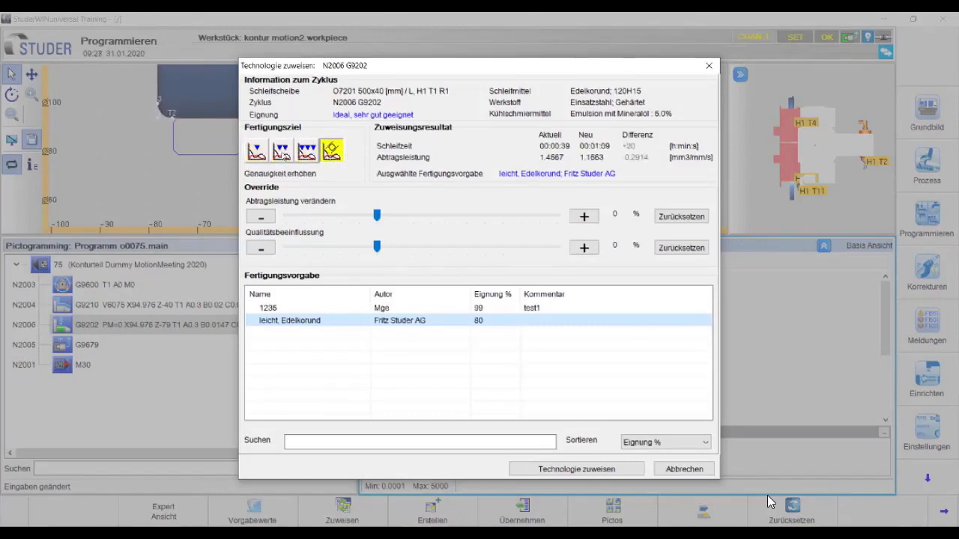
click(282, 150)
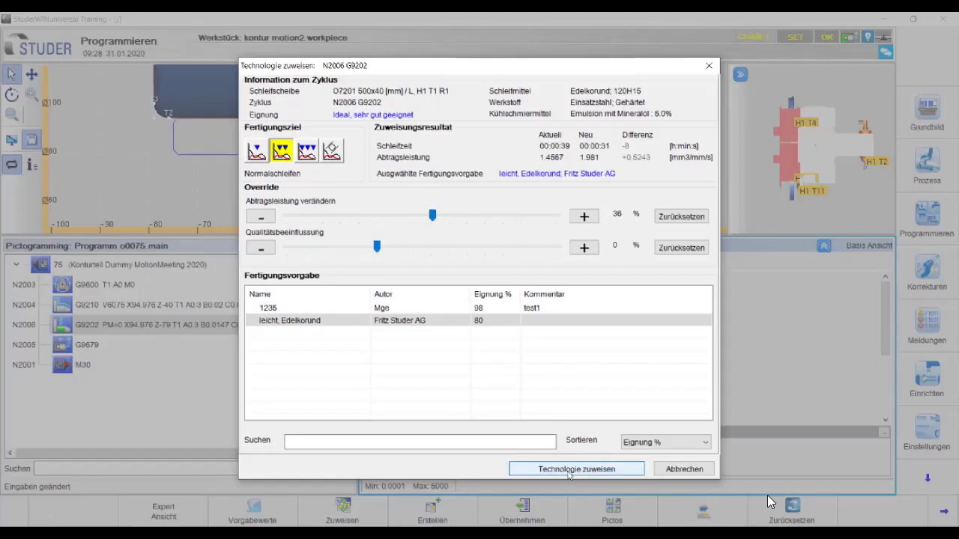
click(576, 467)
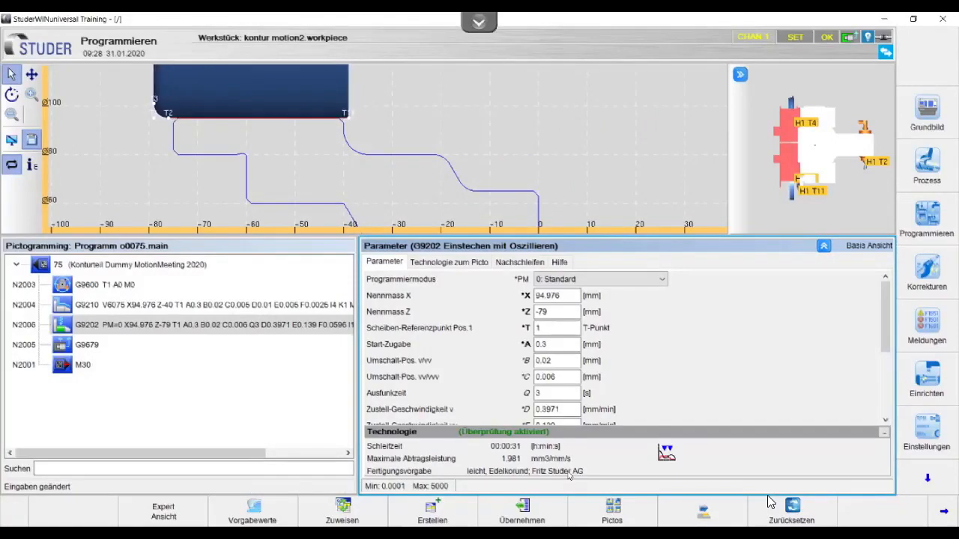
mouse_move(626, 306)
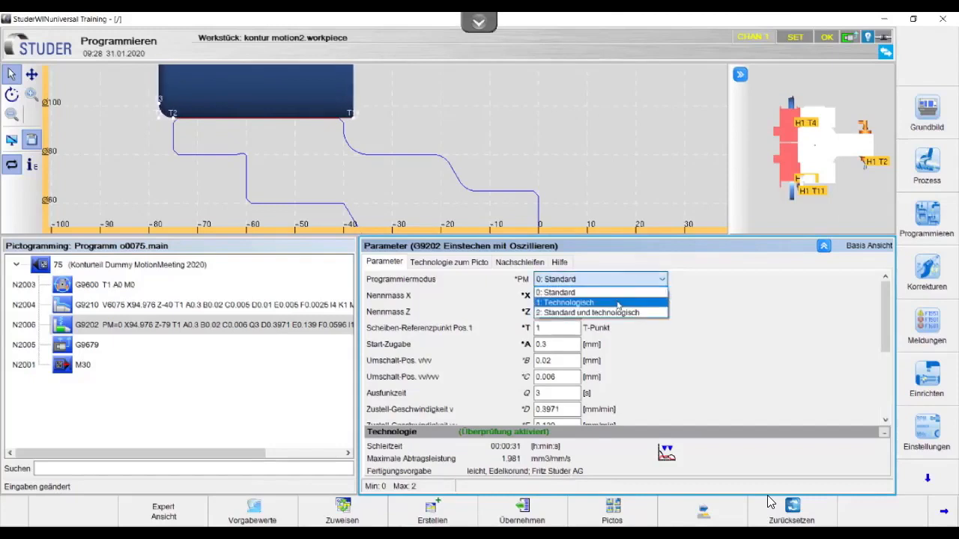
mouse_move(600, 313)
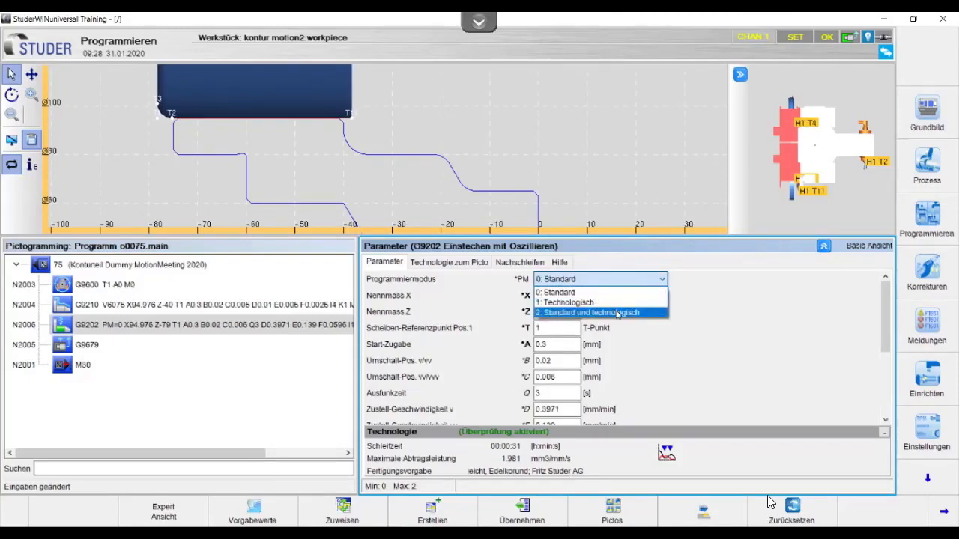
Switch to programming mode 2 (standard and technological) and review the infeed, oscillation and spark-out parameters.
click(589, 313)
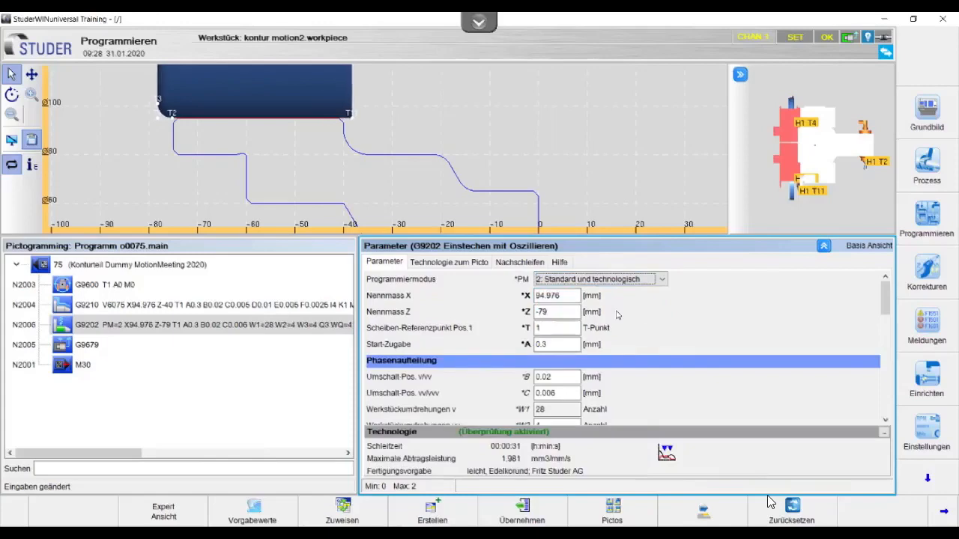
scroll(down, 3)
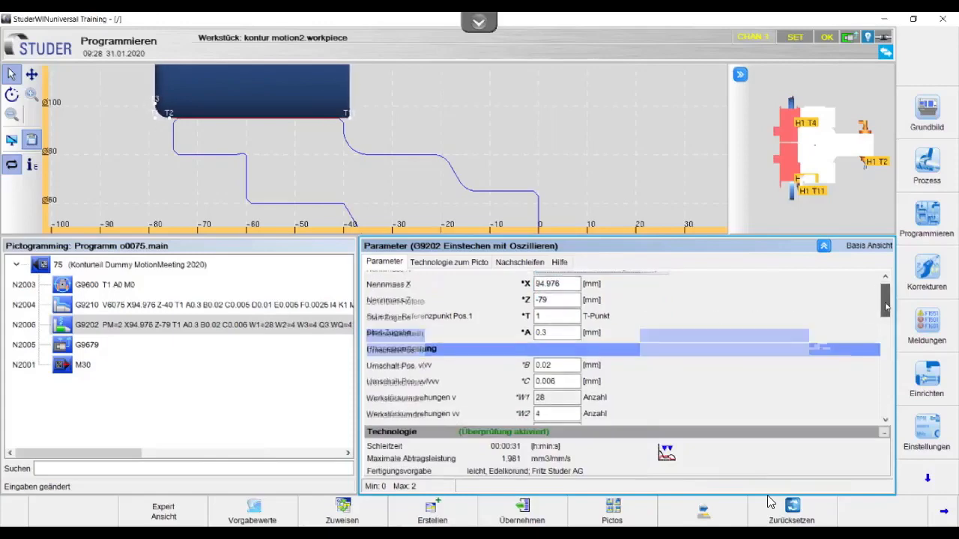
scroll(down, 3)
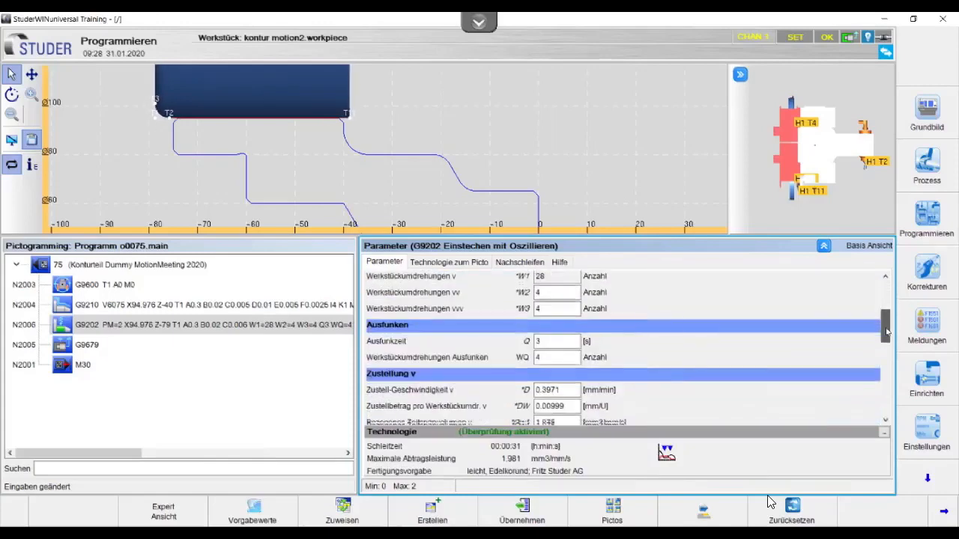
scroll(down, 3)
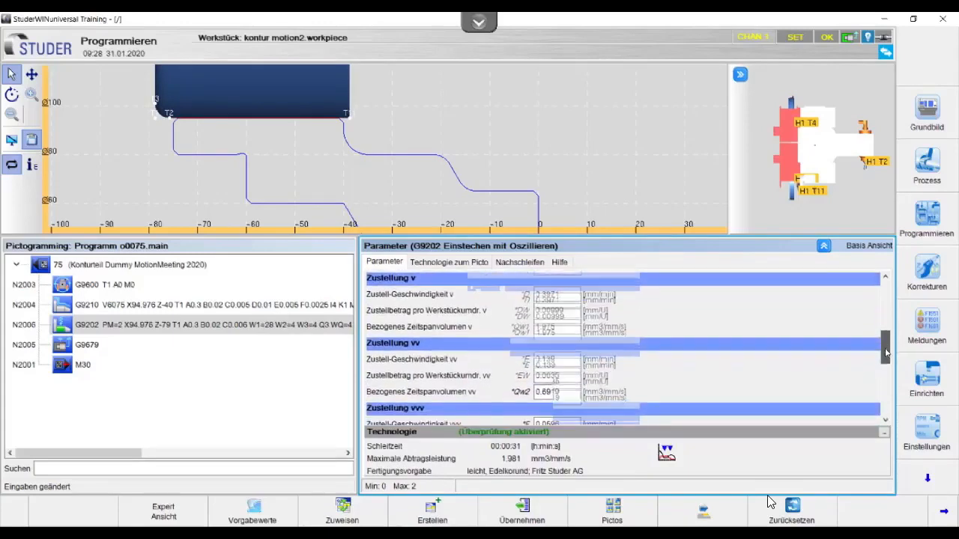
scroll(down, 3)
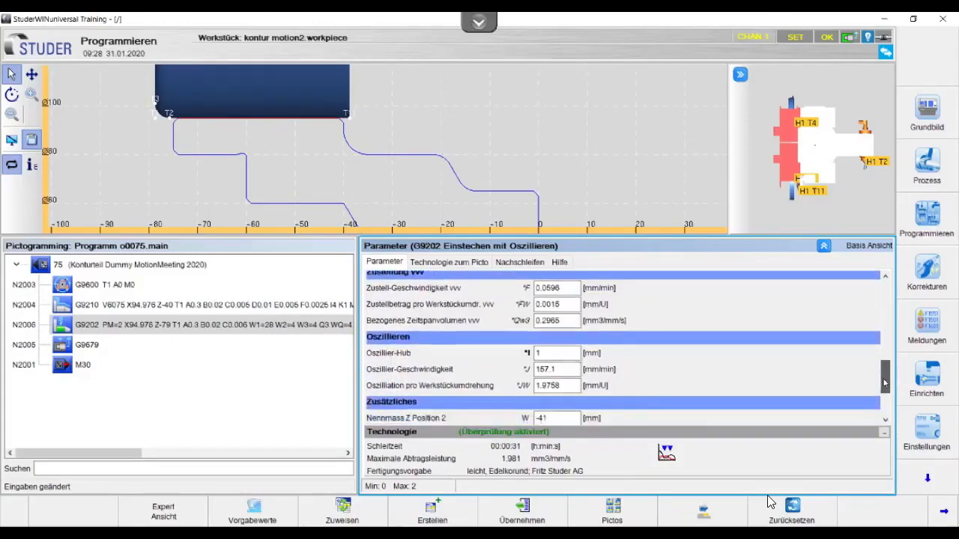
scroll(down, 3)
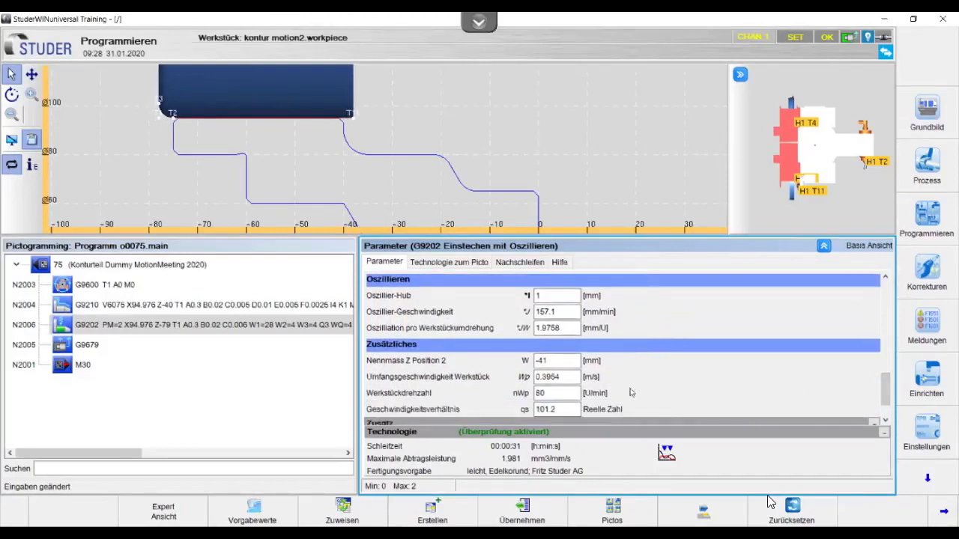
mouse_move(623, 396)
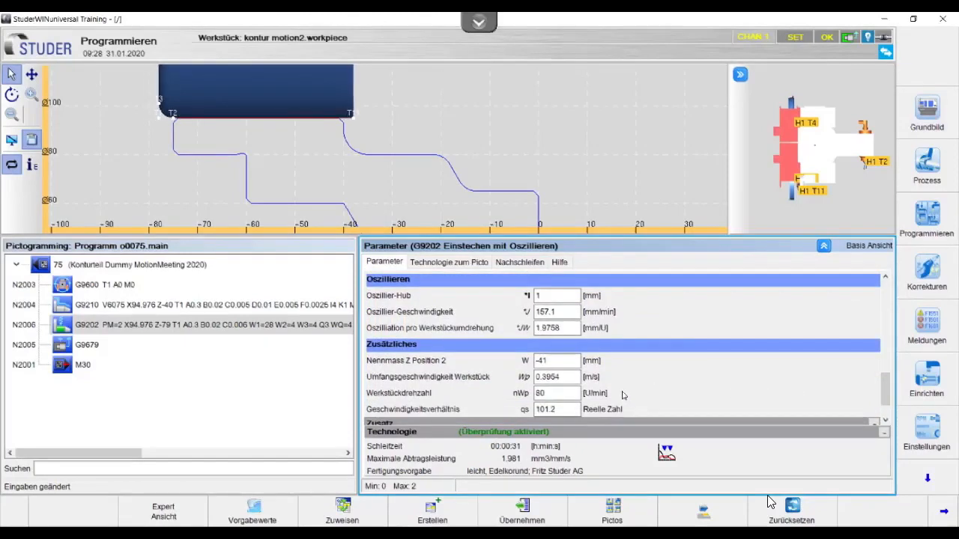